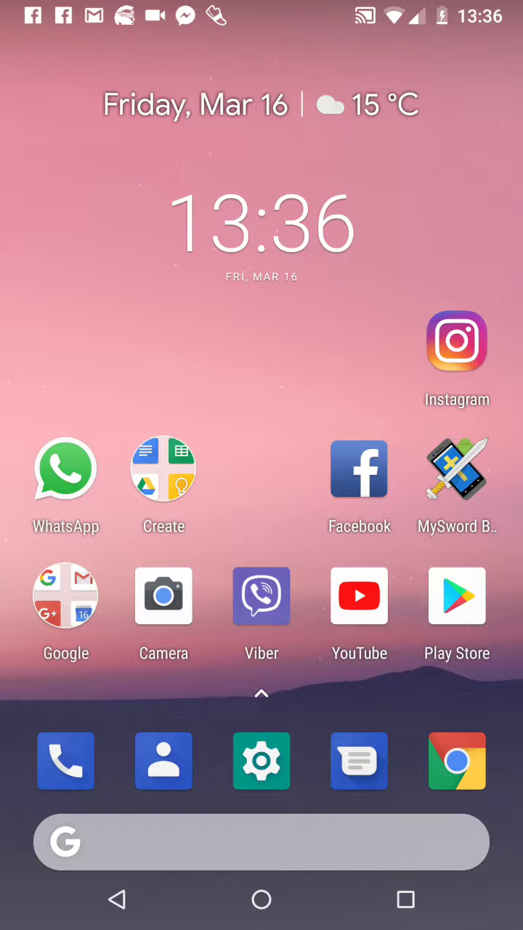
# Launch Settings from the home screen and go to the System page.
pyautogui.click(261, 761)
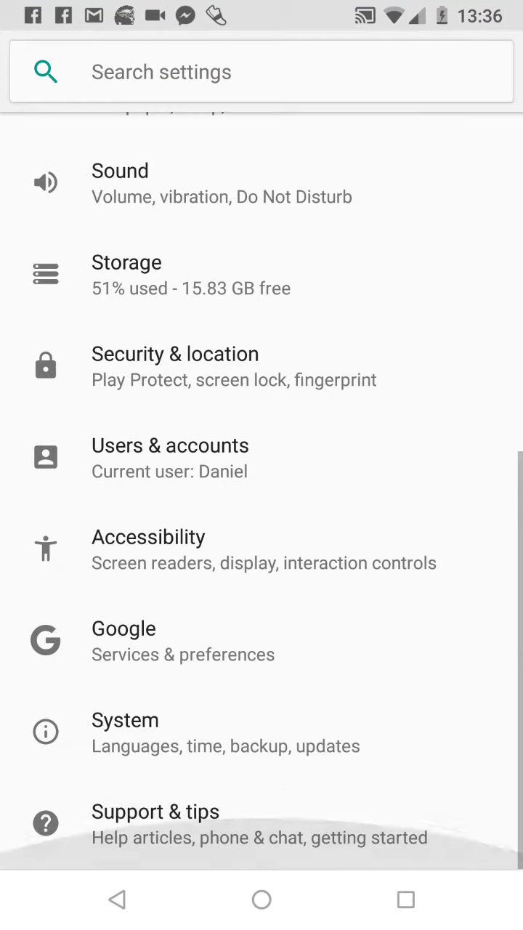
pyautogui.click(125, 732)
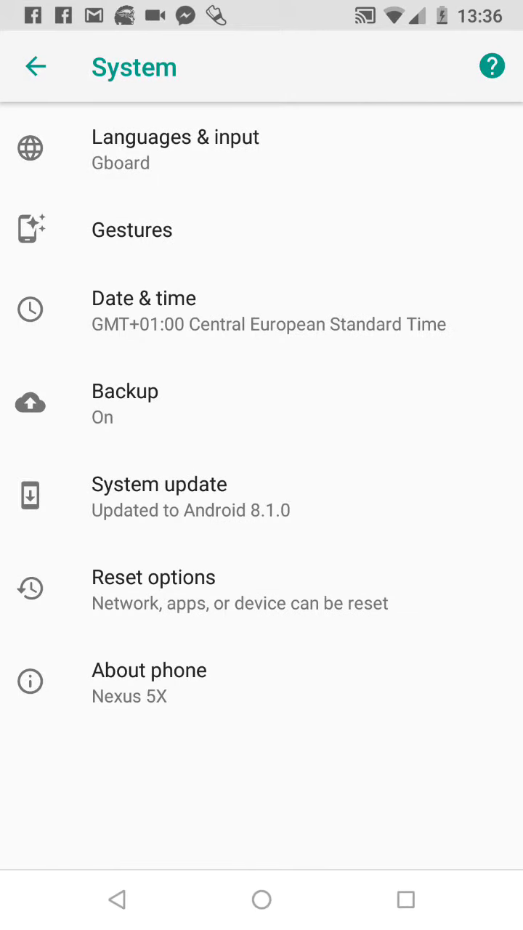
# Unlock developer mode by repeatedly tapping Build number in About phone, then return to System.
pyautogui.click(149, 681)
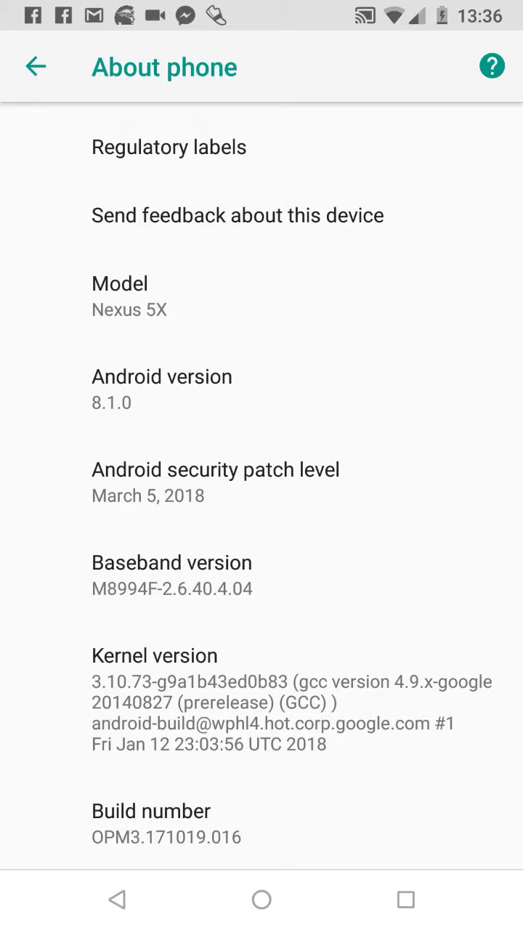
pyautogui.click(152, 810)
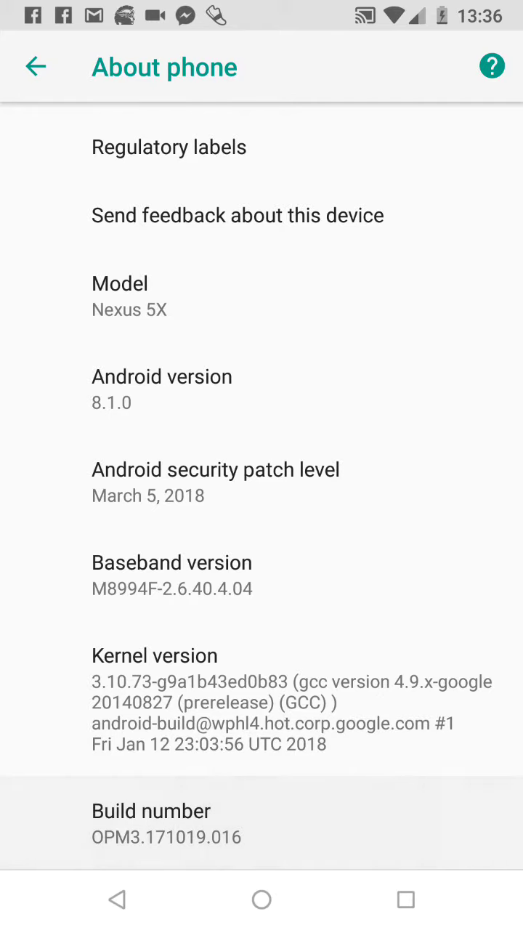
pyautogui.click(152, 810)
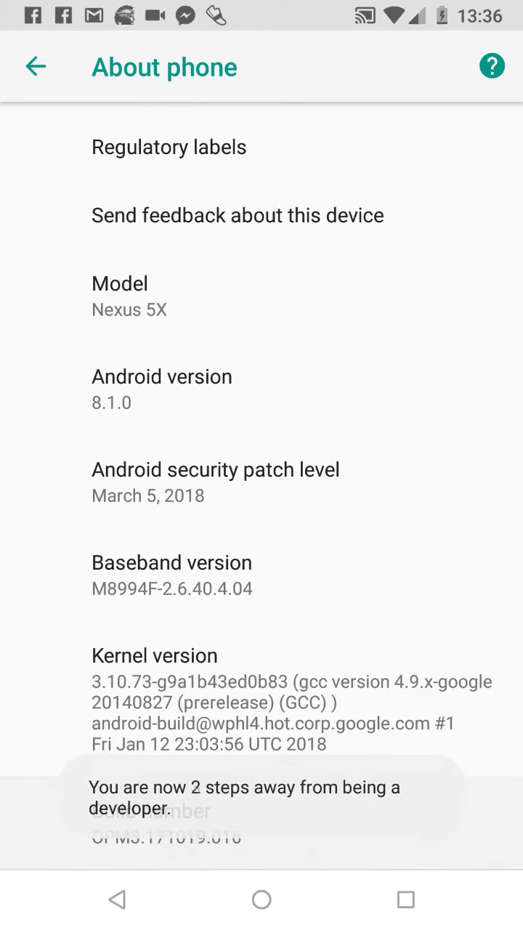
pyautogui.click(153, 810)
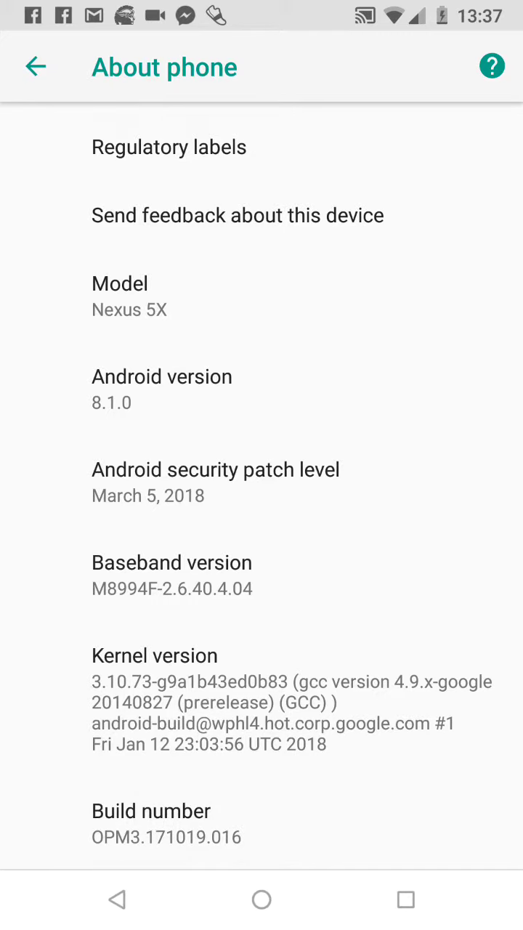
pyautogui.click(35, 66)
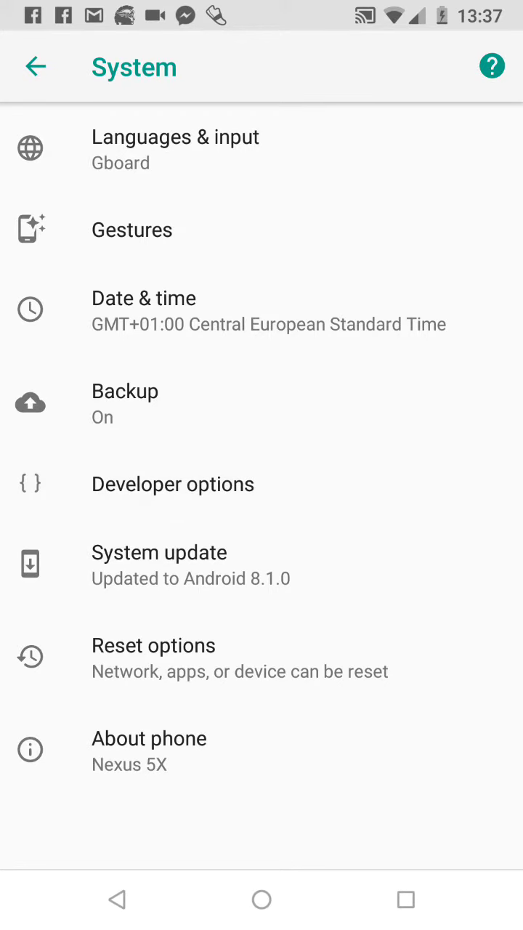
# In Developer options, switch Stay awake on and then back off.
pyautogui.click(173, 484)
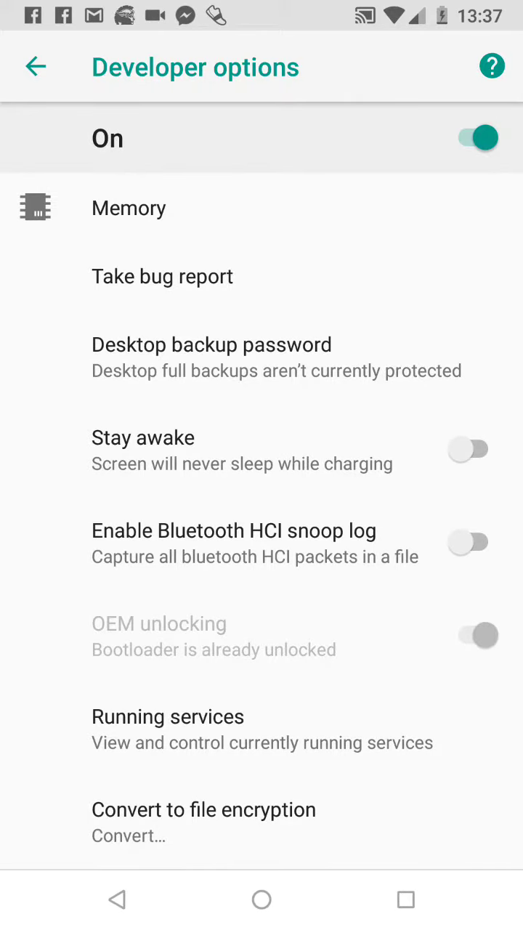
pyautogui.click(129, 208)
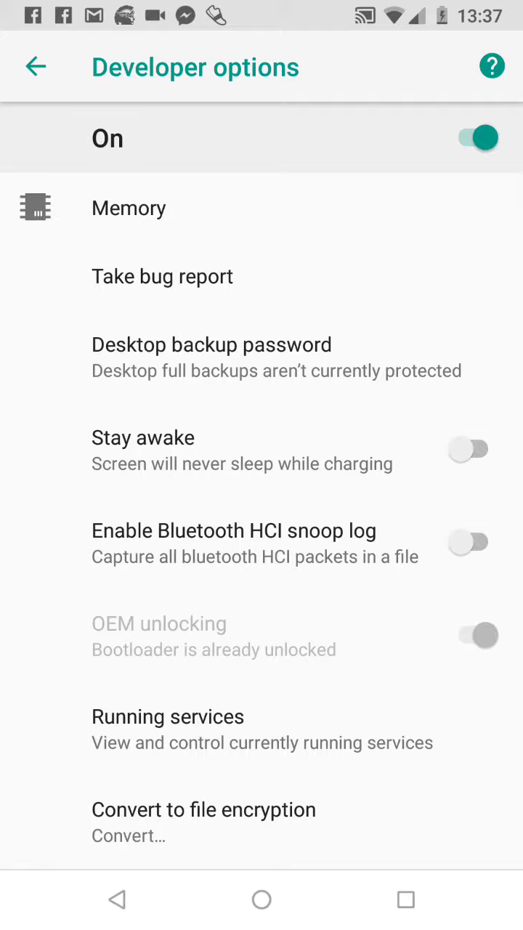
pyautogui.click(469, 448)
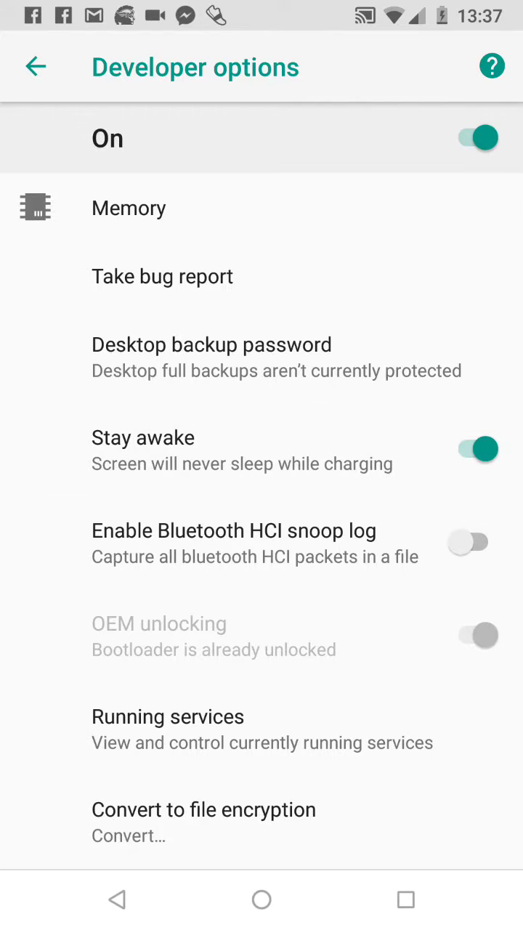
pyautogui.click(470, 448)
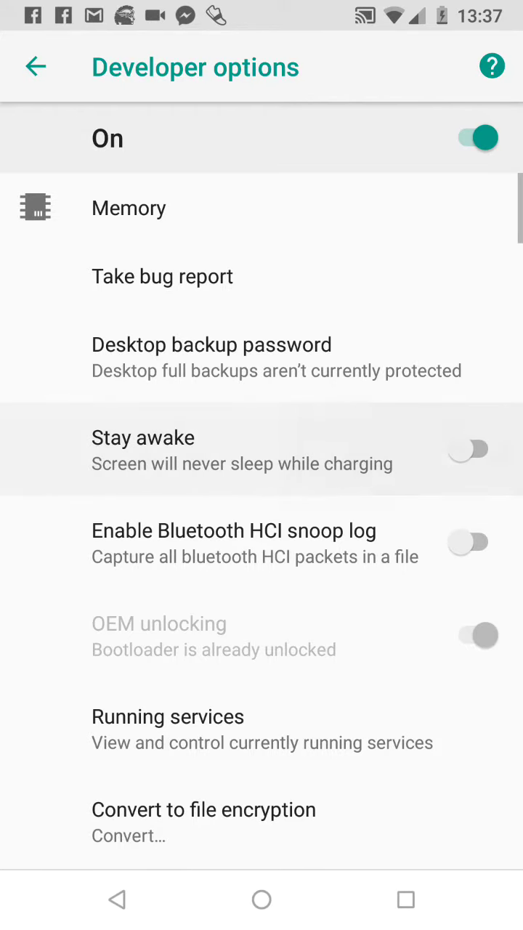
# Scroll down and view Running services with memory and app RAM usage.
pyautogui.scroll(-3)
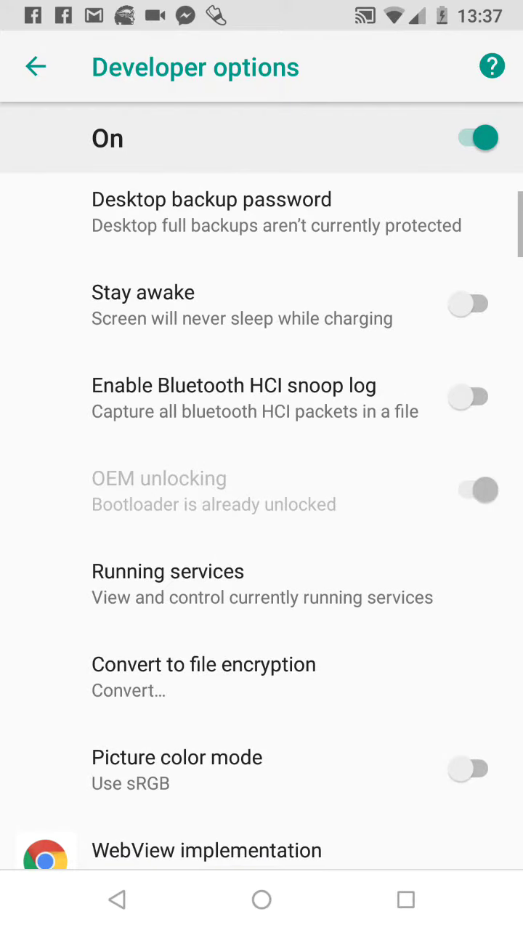
pyautogui.scroll(-3)
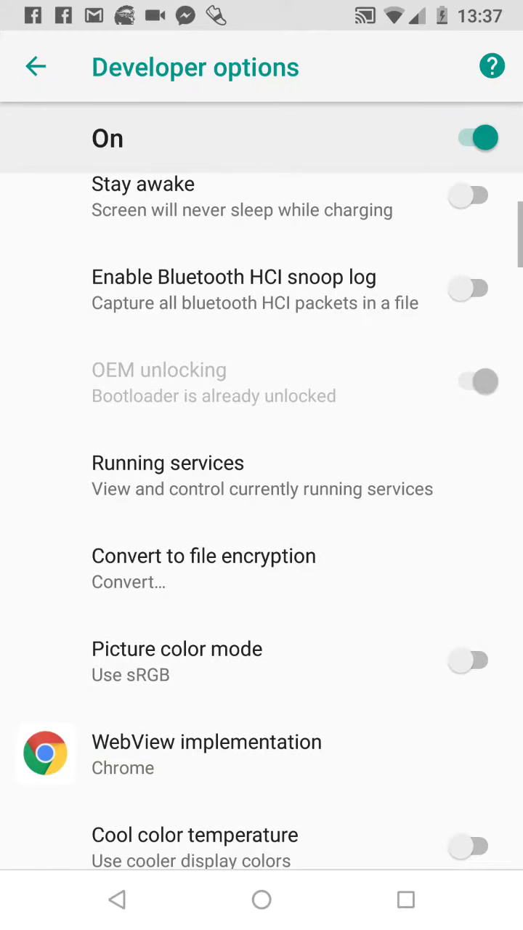
pyautogui.click(167, 475)
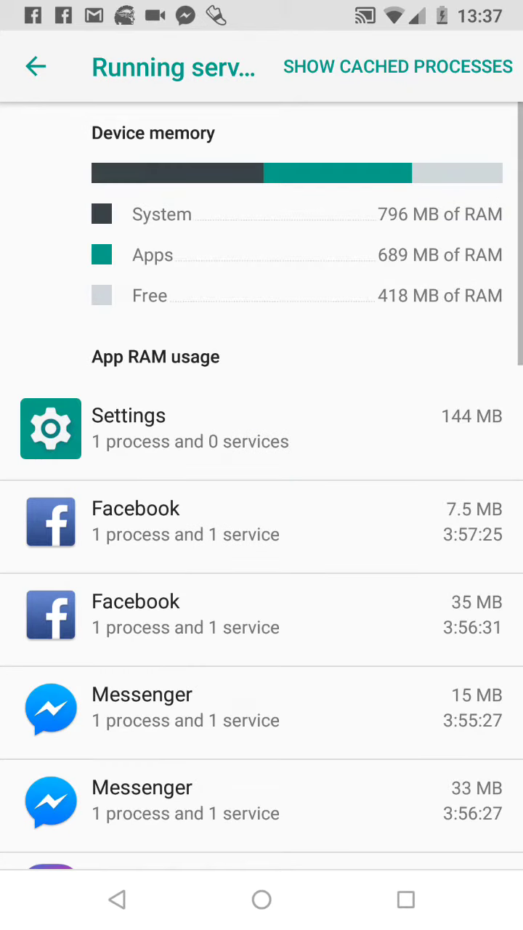
# Leave the file-encryption conversion page without converting, returning to the Developer options list.
pyautogui.scroll(-3)
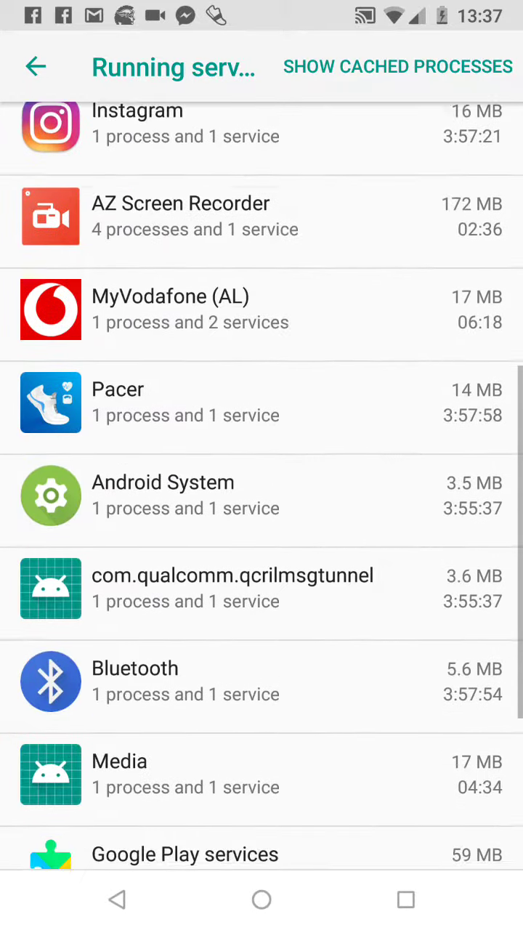
pyautogui.scroll(-3)
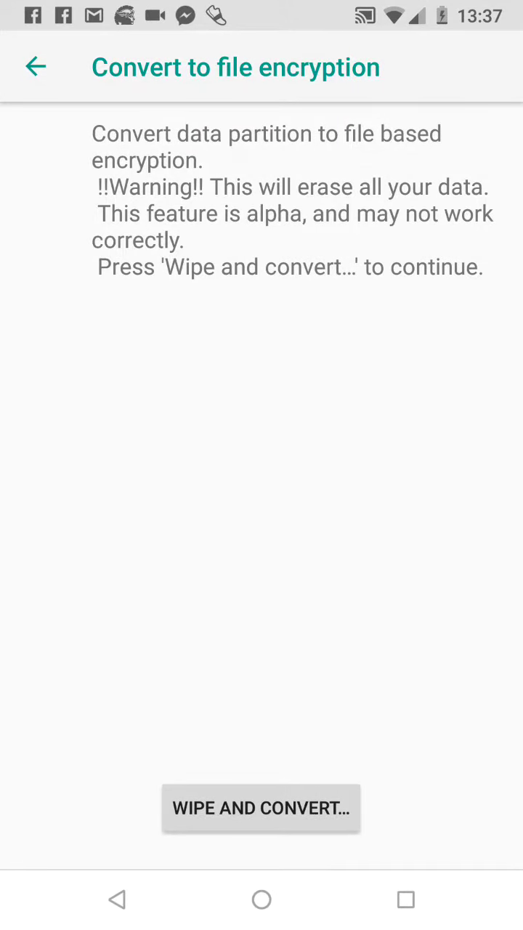
pyautogui.click(35, 66)
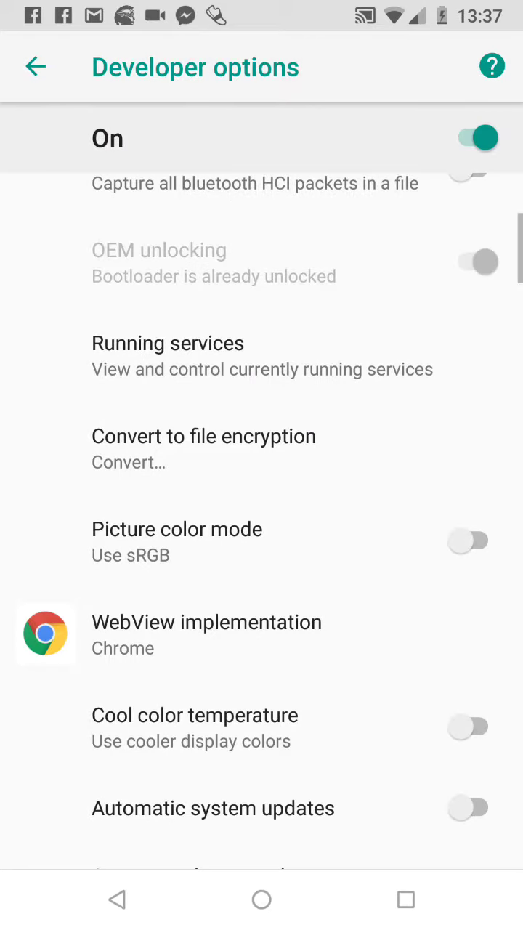
pyautogui.scroll(-3)
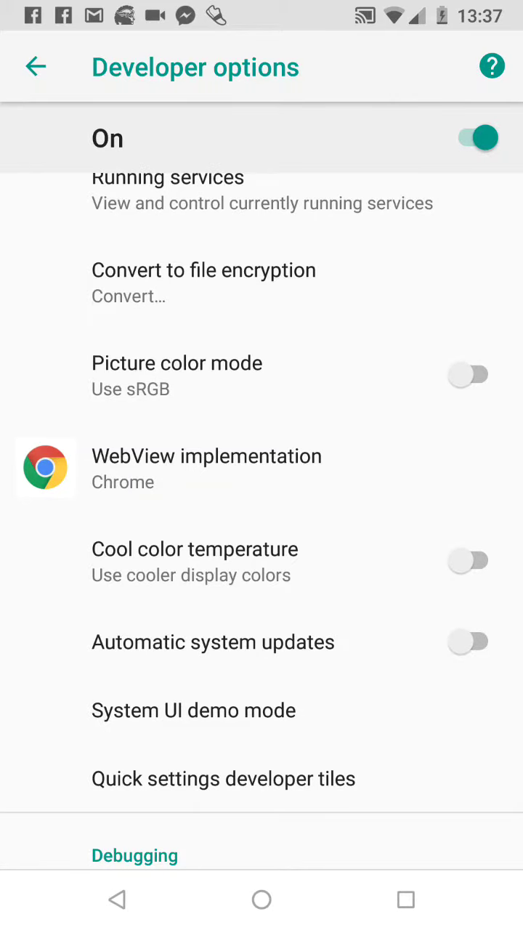
# Enable Cool color temperature and USB debugging, confirming the debugging prompt.
pyautogui.click(469, 560)
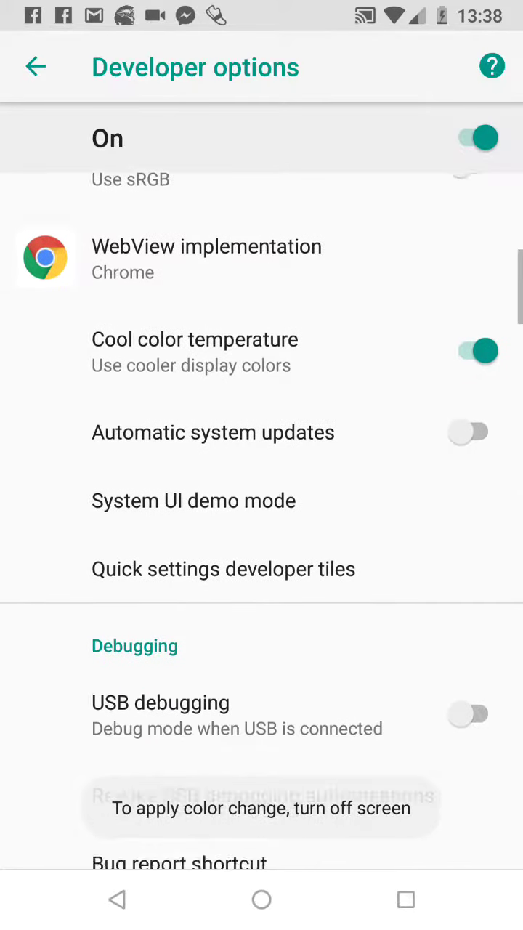
pyautogui.scroll(-3)
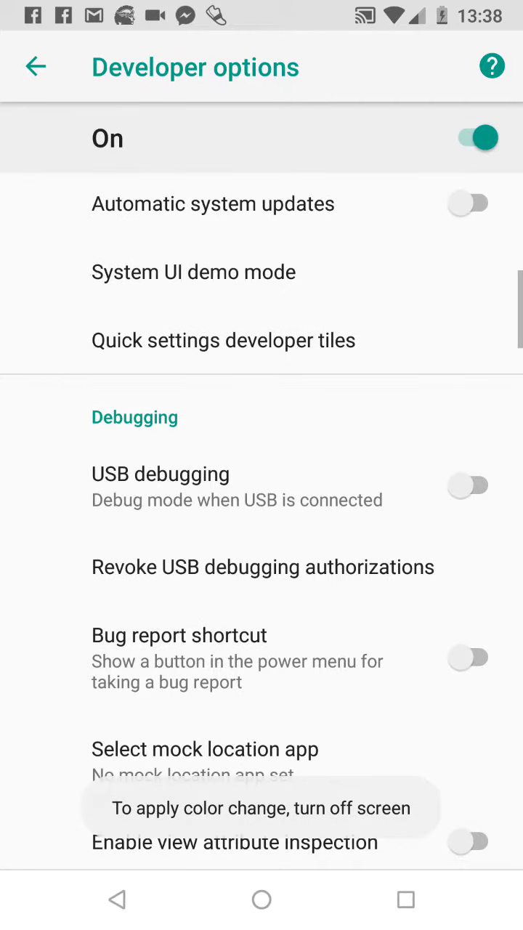
pyautogui.click(468, 484)
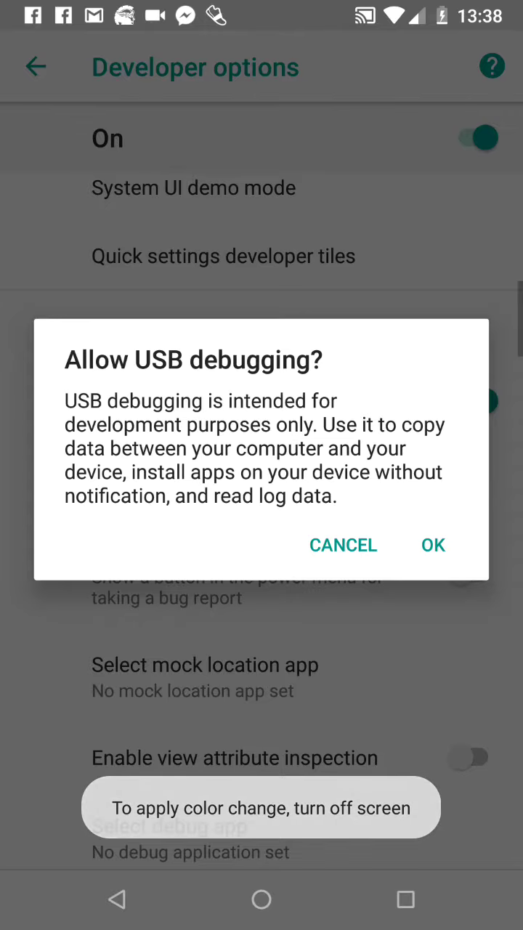
pyautogui.click(433, 544)
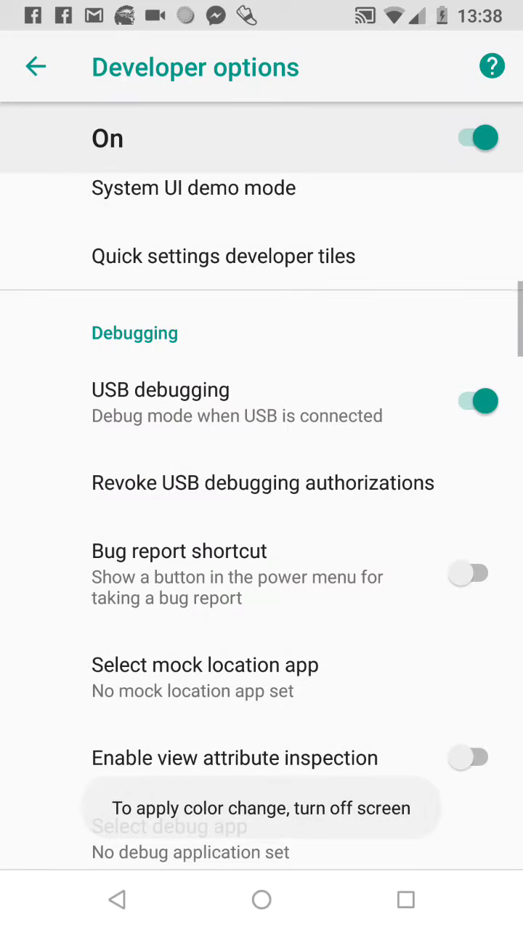
# Tick 'Always allow from this computer' and accept the debugging authorization.
pyautogui.click(473, 400)
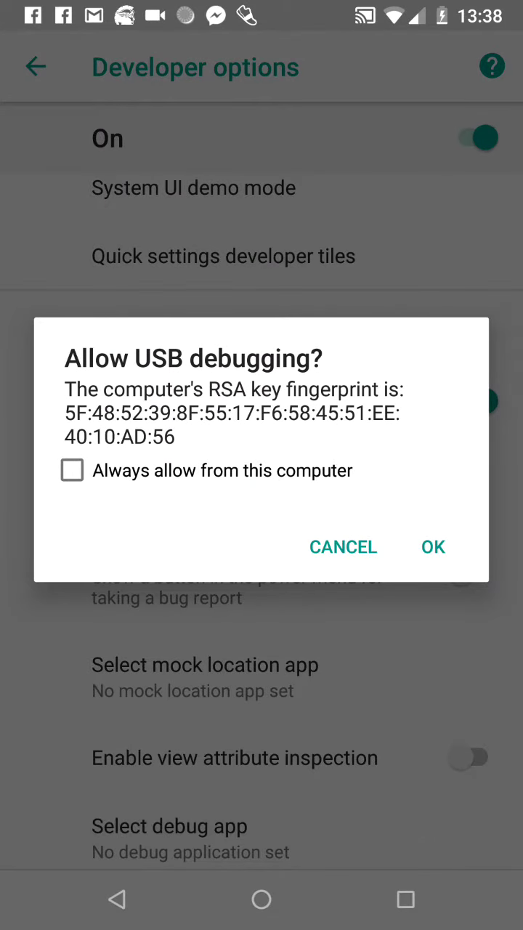
pyautogui.click(72, 470)
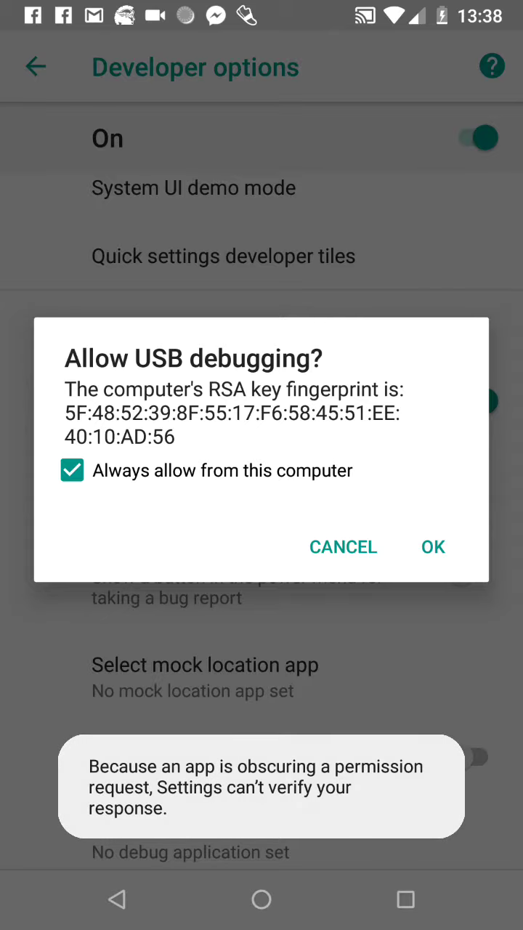
pyautogui.click(432, 546)
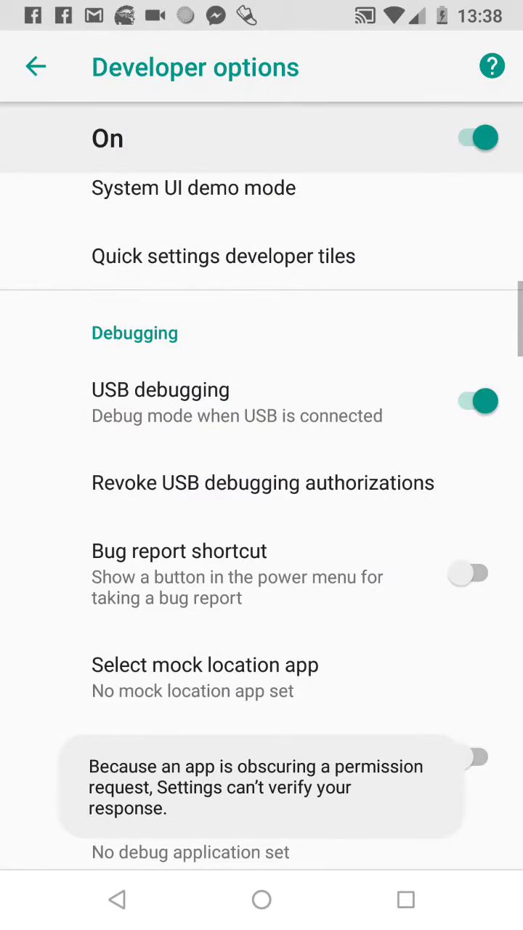
pyautogui.scroll(-3)
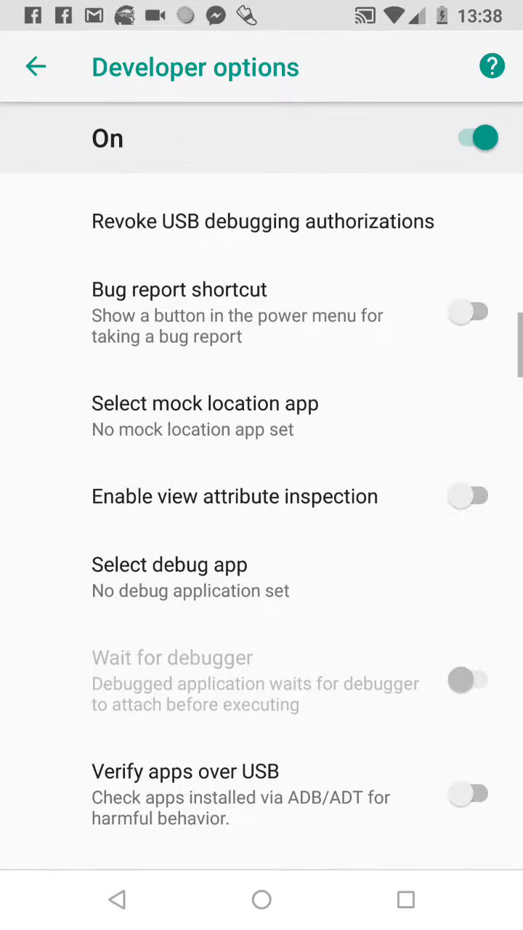
pyautogui.scroll(-3)
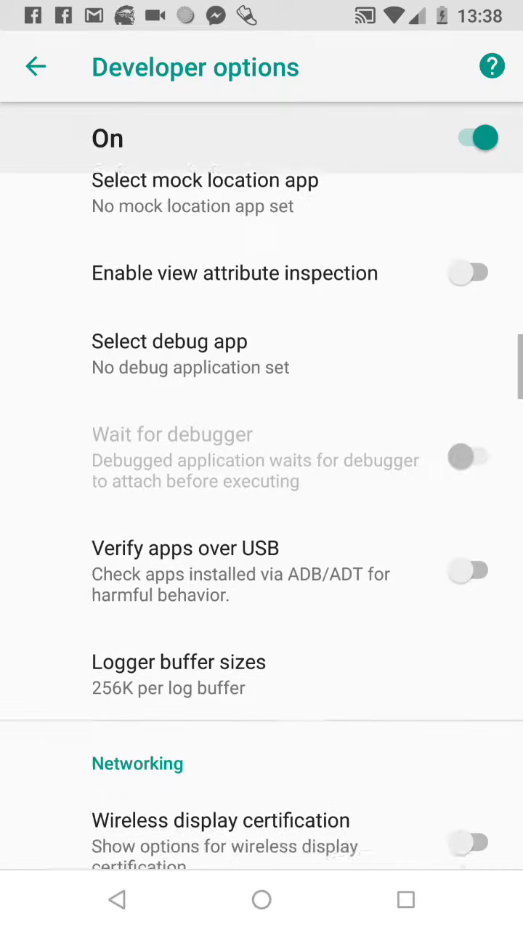
pyautogui.scroll(-3)
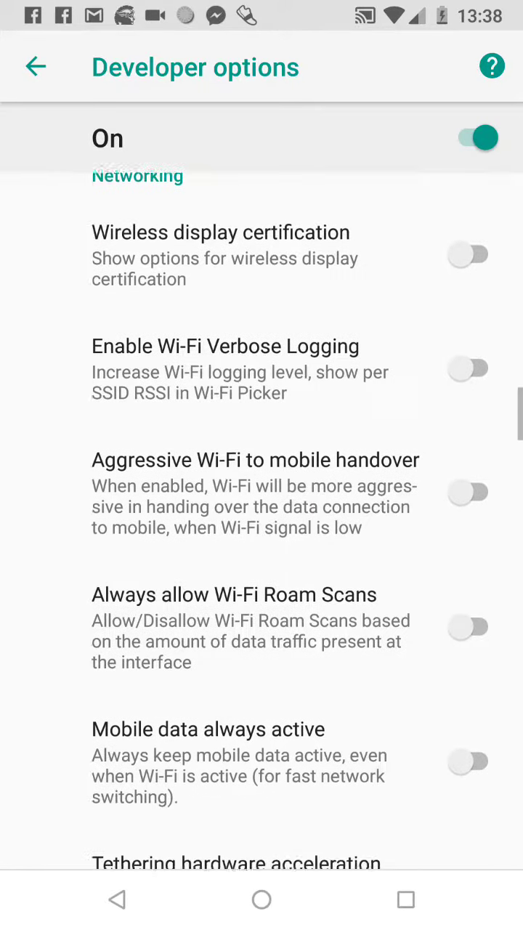
pyautogui.scroll(-3)
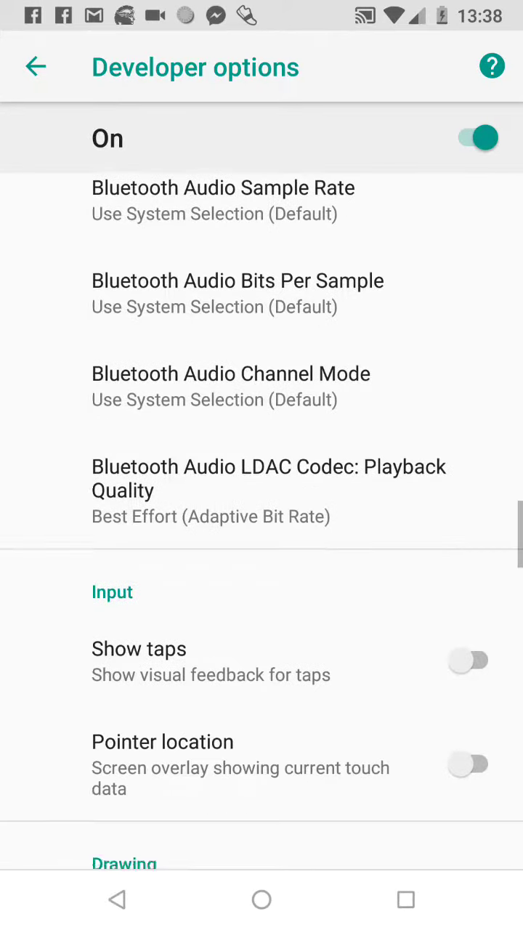
pyautogui.scroll(-3)
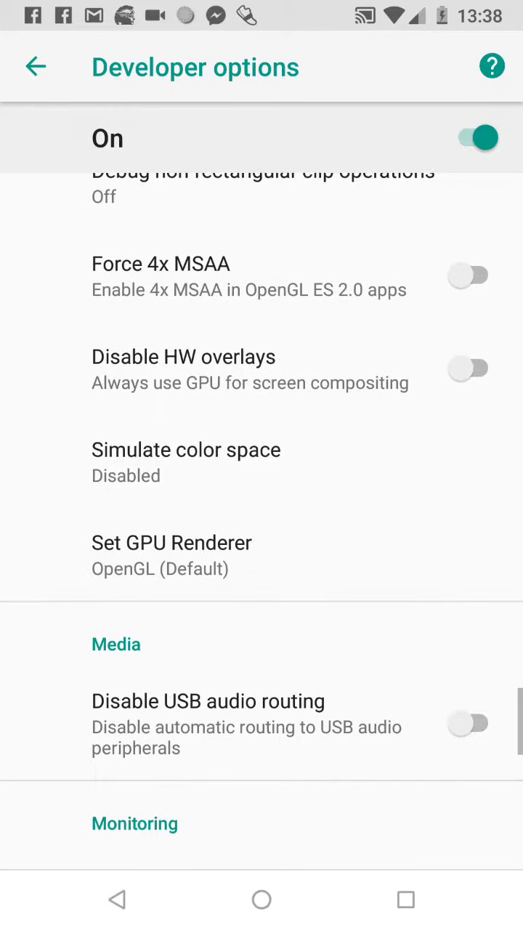
pyautogui.scroll(-3)
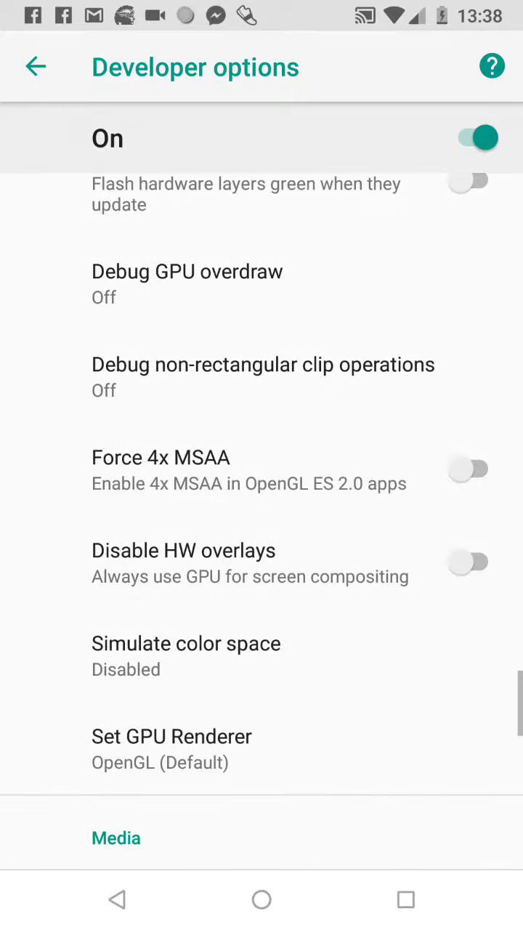
pyautogui.scroll(-3)
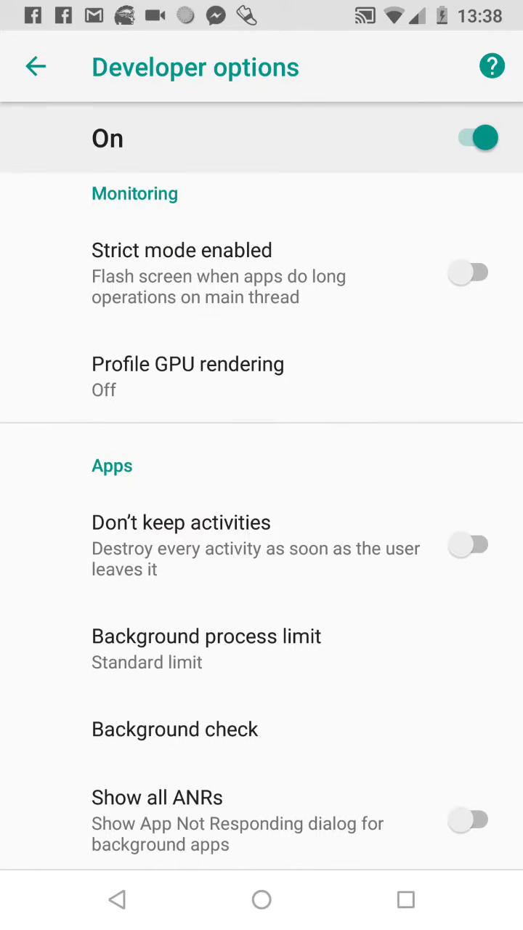
pyautogui.scroll(-3)
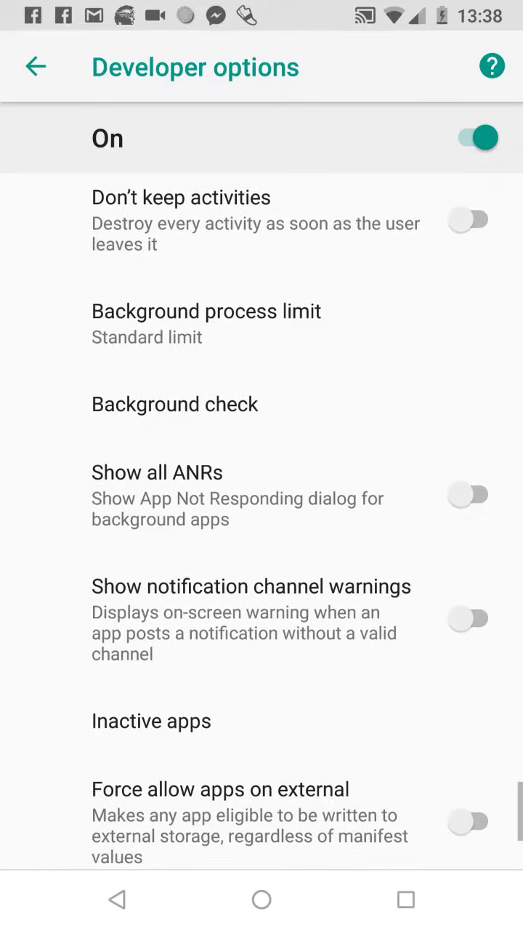
pyautogui.scroll(-3)
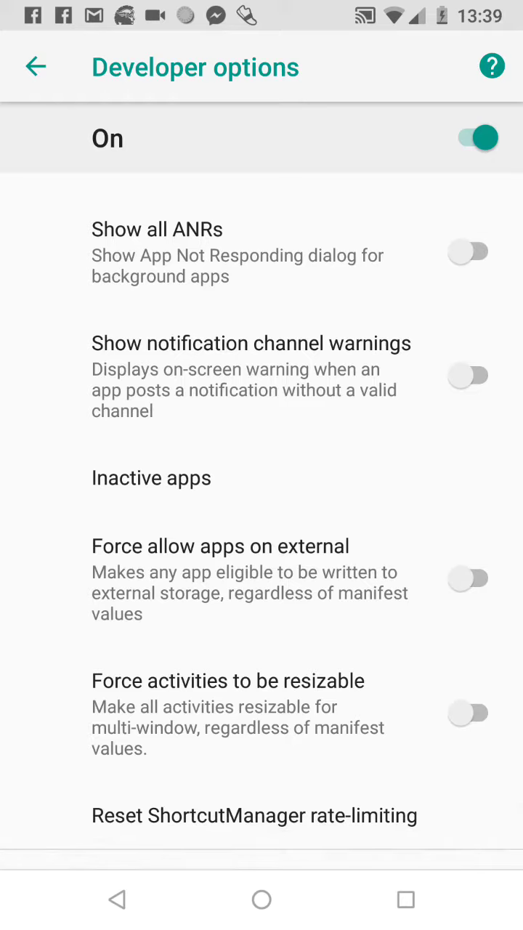